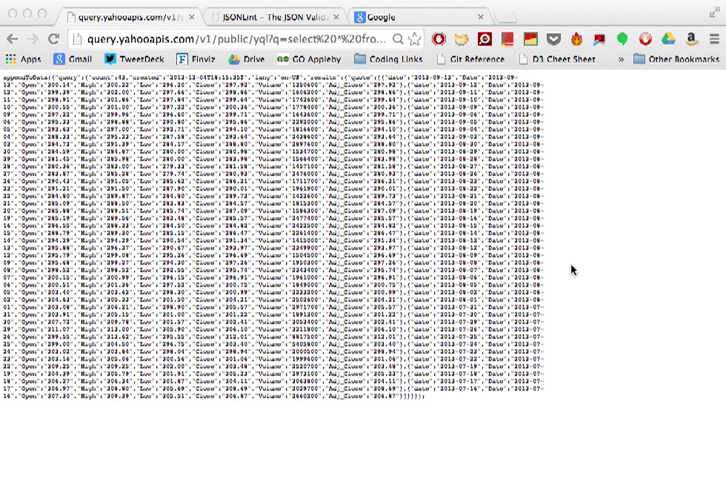
{"action": "mouse_move", "coordinate": [578, 183]}
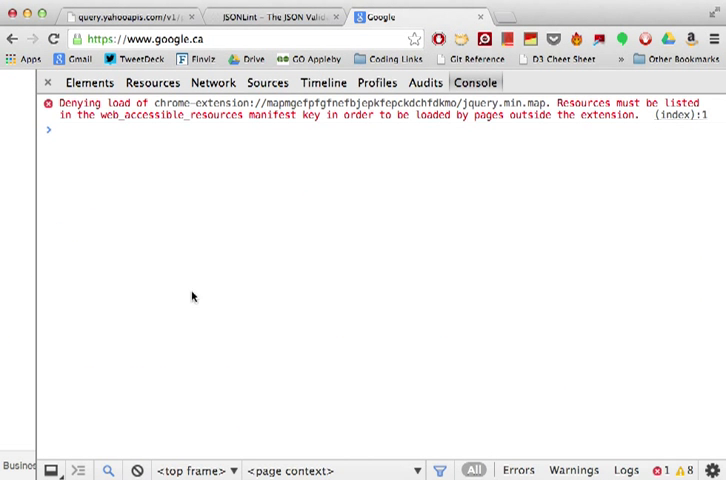
- Note 'api call -- JSON format.' and select the Yahoo stock-quote JSON response for copying
{"action": "type", "text": "api call -- JS"}
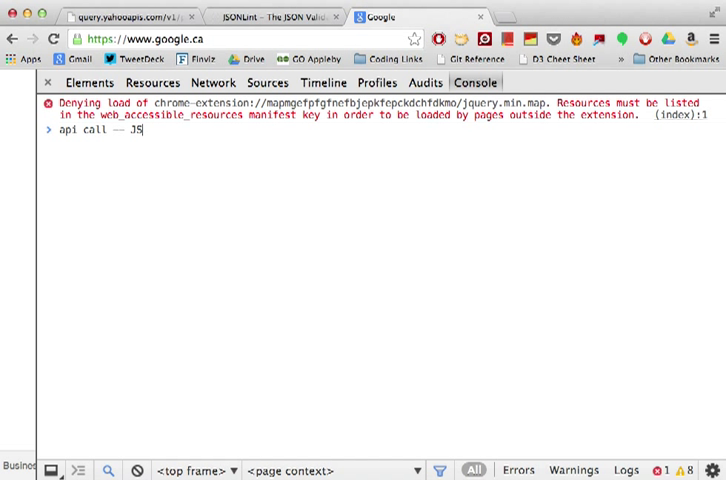
{"action": "type", "text": "ON format."}
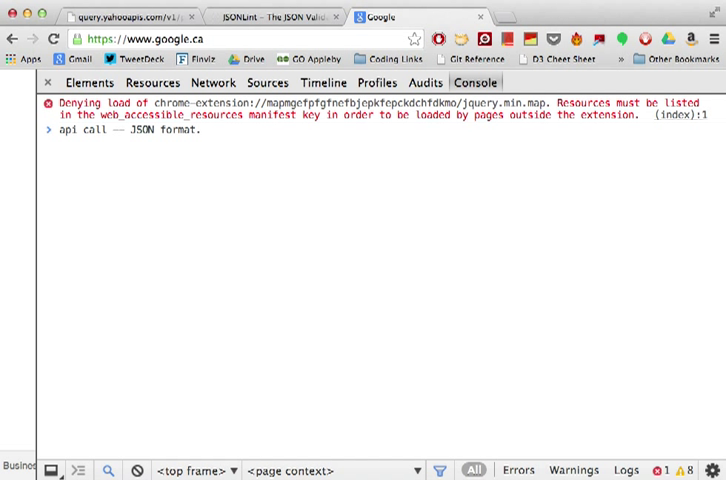
{"action": "double_click", "coordinate": [130, 130]}
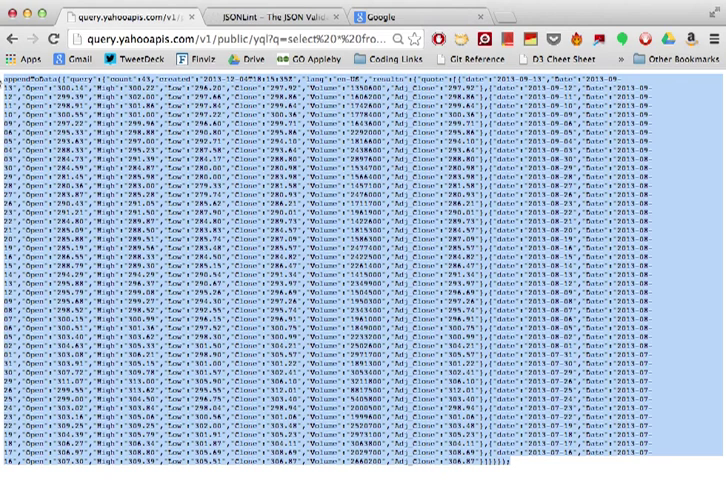
- Validate the pasted quote data in JSONLint and locate the appendToData( prefix flagged at line 1
{"action": "left_click", "coordinate": [250, 16]}
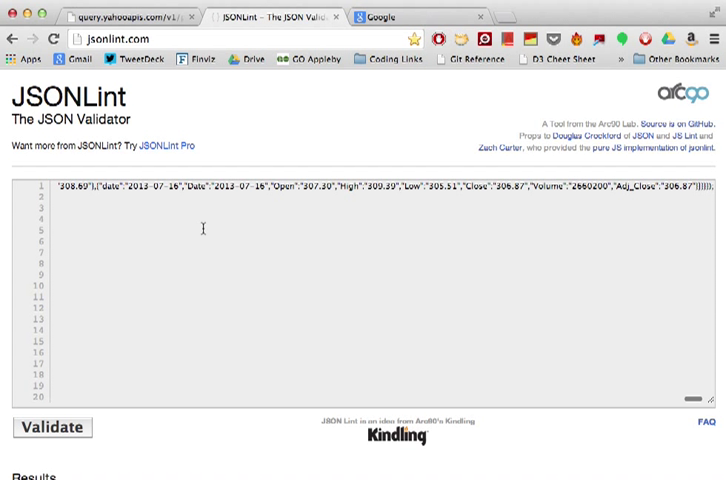
{"action": "left_click", "coordinate": [52, 427]}
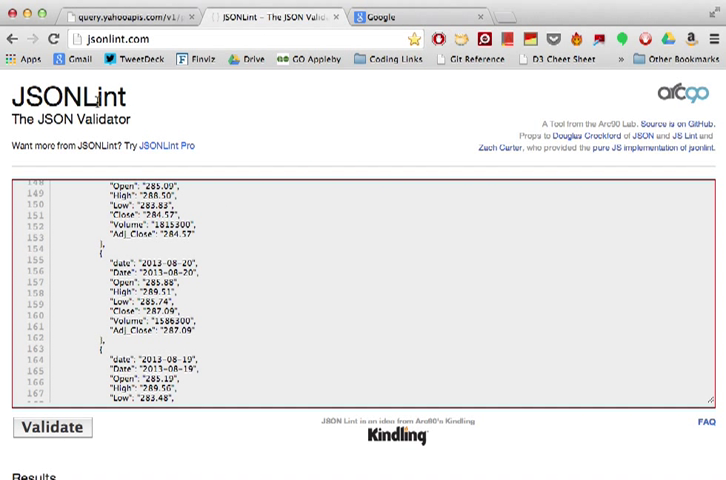
{"action": "scroll", "scroll_direction": "up", "scroll_amount": 3}
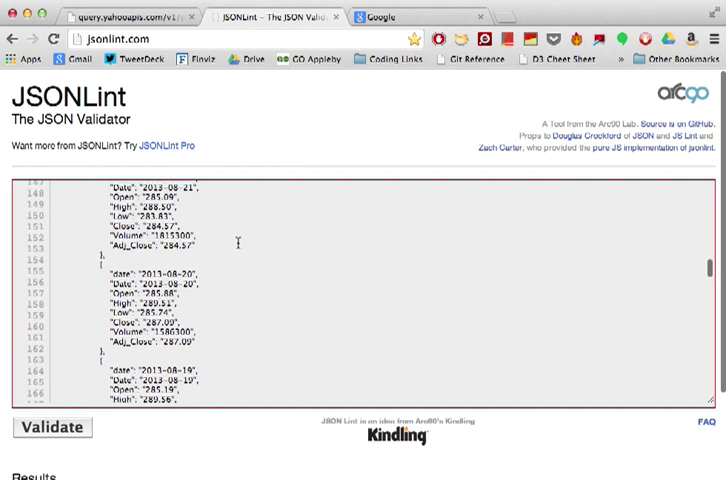
{"action": "scroll", "scroll_direction": "down", "scroll_amount": 3}
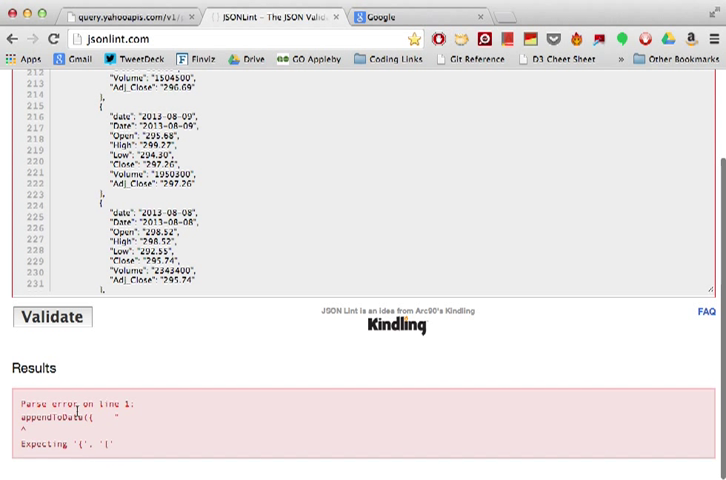
{"action": "scroll", "scroll_direction": "up", "scroll_amount": 3}
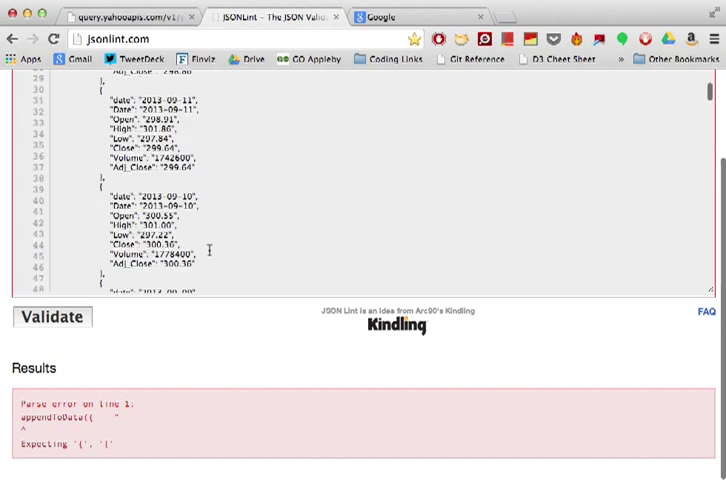
{"action": "scroll", "scroll_direction": "up", "scroll_amount": 3}
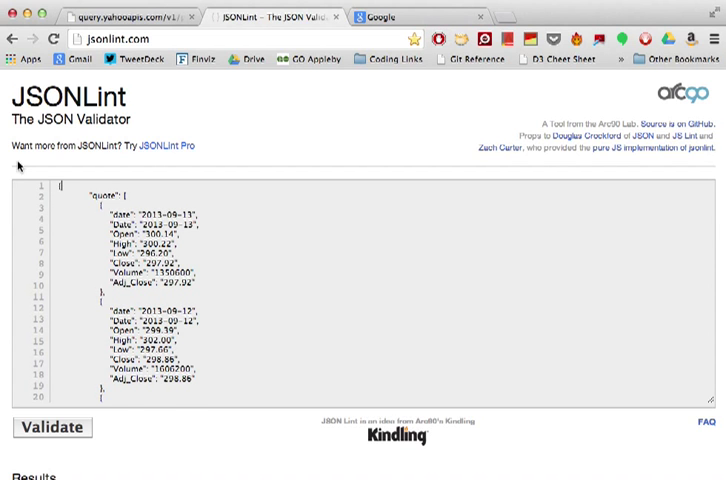
- Strip the wrapper, revalidate to get Valid JSON, and copy the cleaned quote data
{"action": "scroll", "scroll_direction": "down", "scroll_amount": 3}
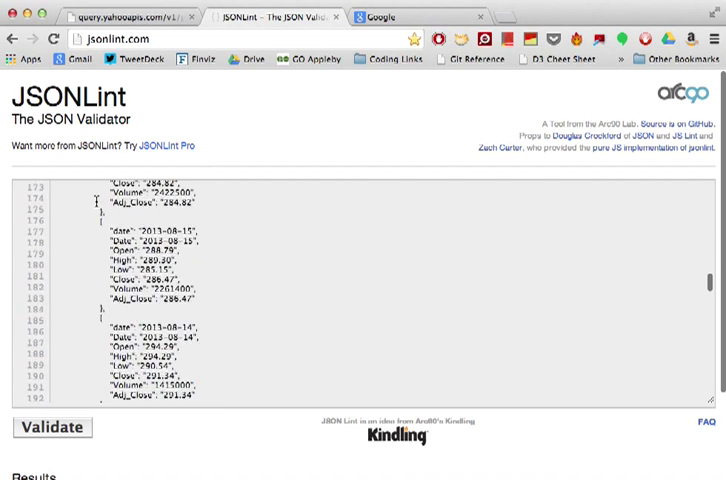
{"action": "left_click", "coordinate": [52, 427]}
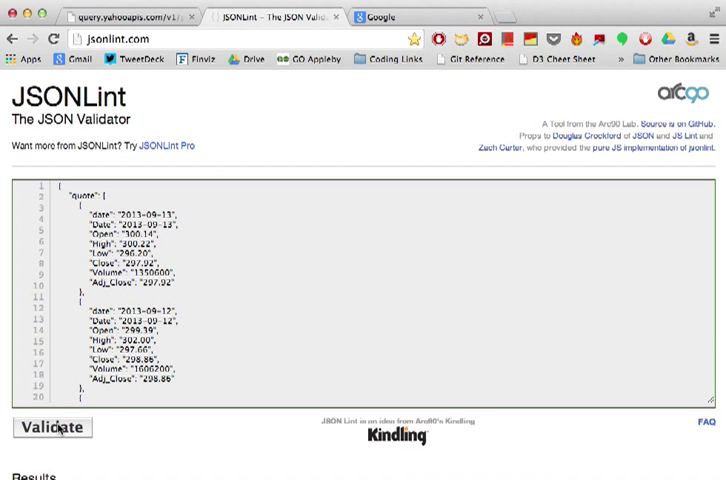
{"action": "left_click", "coordinate": [51, 427]}
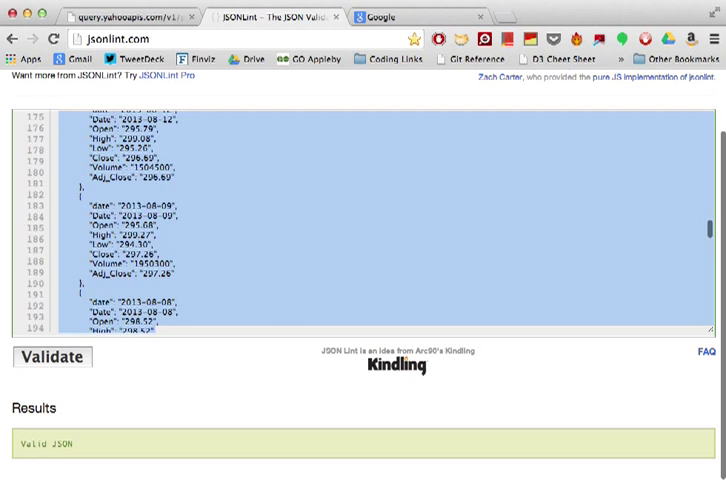
{"action": "scroll", "scroll_direction": "down", "scroll_amount": 3}
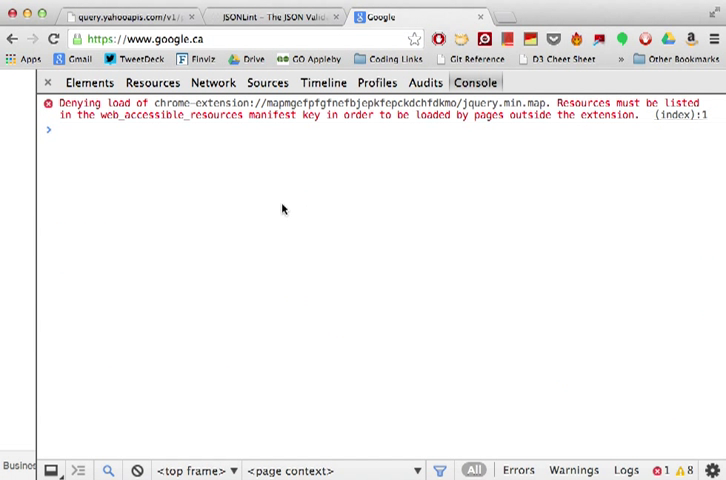
- Store the pasted quote JSON in a console variable named data holding 43 quotes
{"action": "type", "text": "var"}
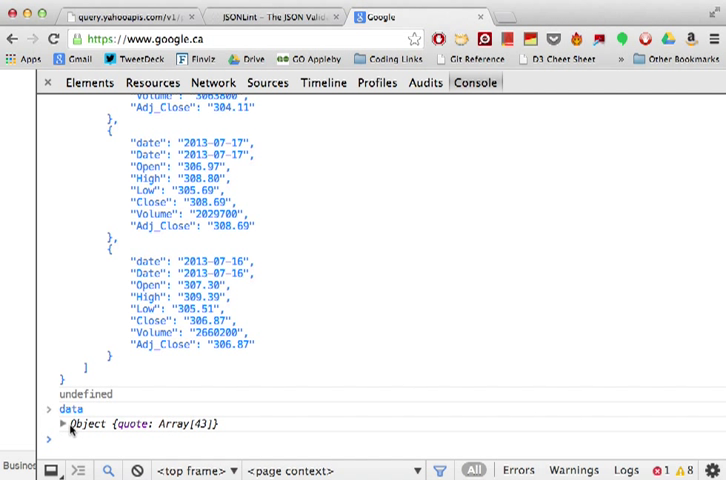
{"action": "mouse_move", "coordinate": [345, 356]}
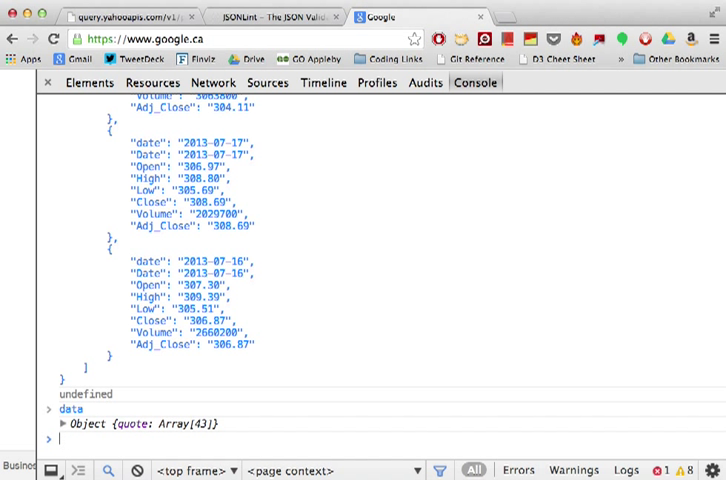
- Evaluate [] == {} and [] === {} in the console, both returning false
{"action": "type", "text": "[] =="}
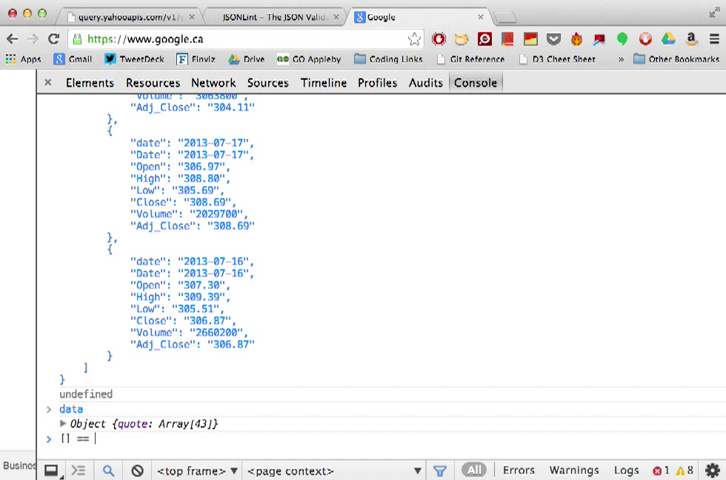
{"action": "type", "text": "[]"}
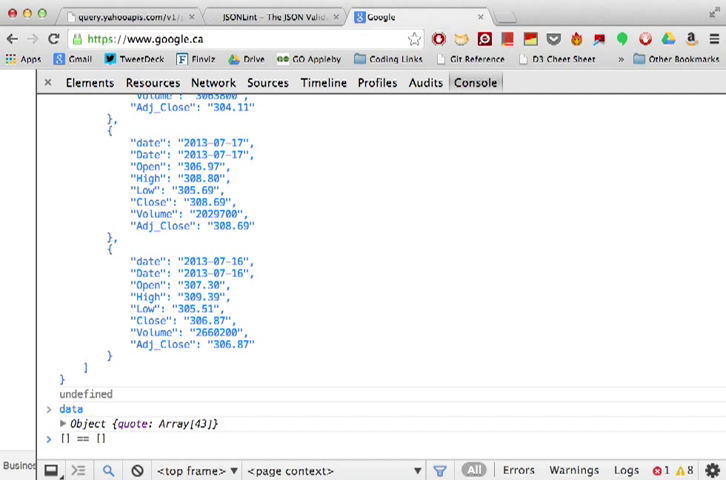
{"action": "key", "text": "Return"}
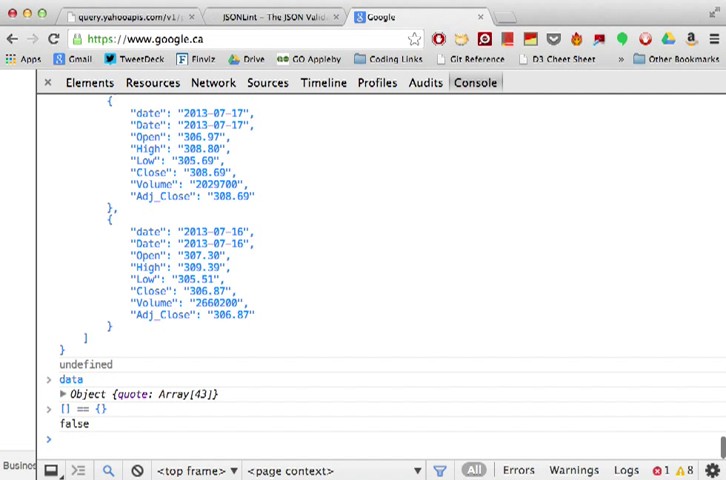
{"action": "type", "text": "[] == {}"}
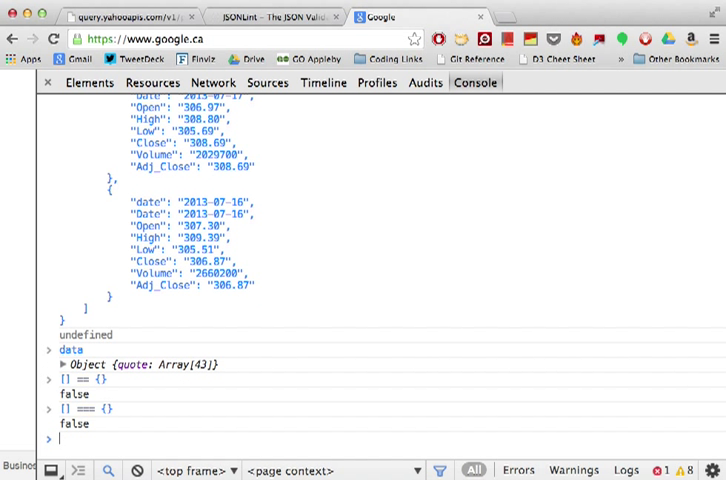
{"action": "type", "text": "[] === {}"}
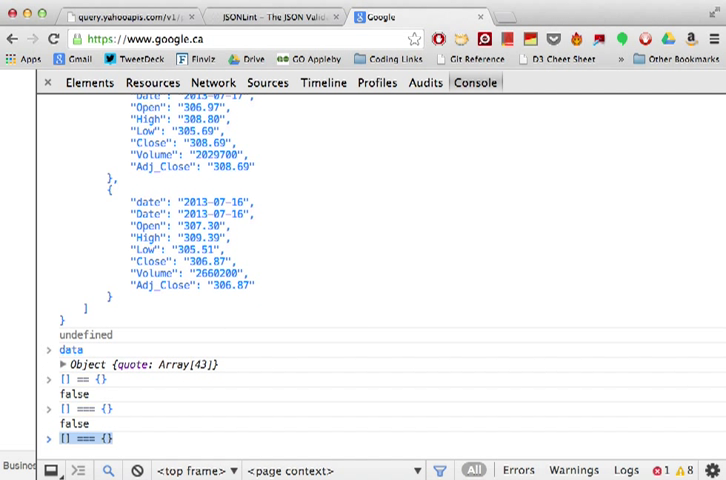
{"action": "type", "text": "Var"}
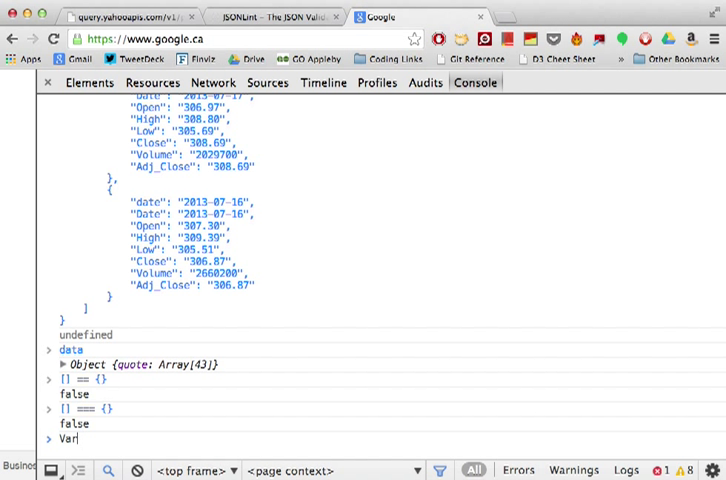
- Define var array = [1, 2, 3, 4] in the console
{"action": "type", "text": "array ="}
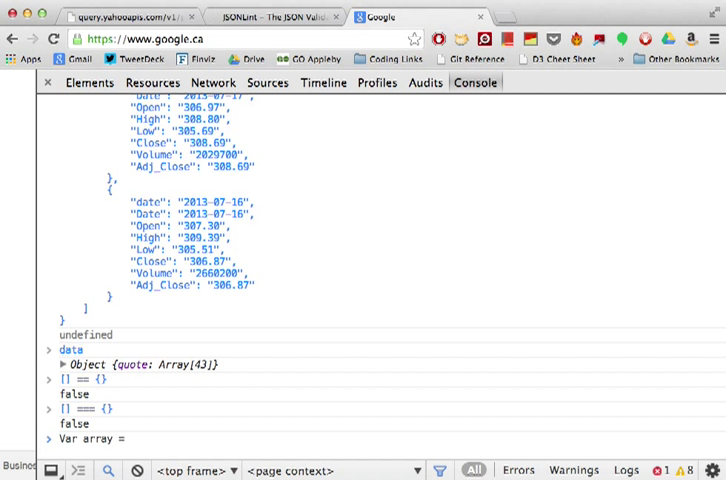
{"action": "type", "text": "[]"}
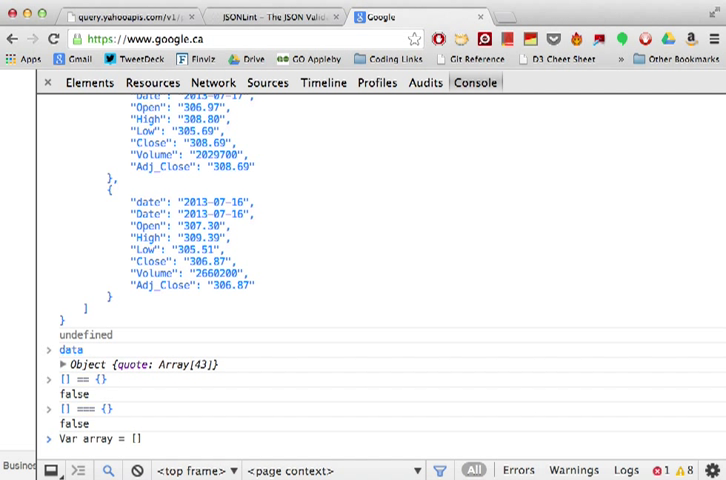
{"action": "type", "text": "1, 2, 3"}
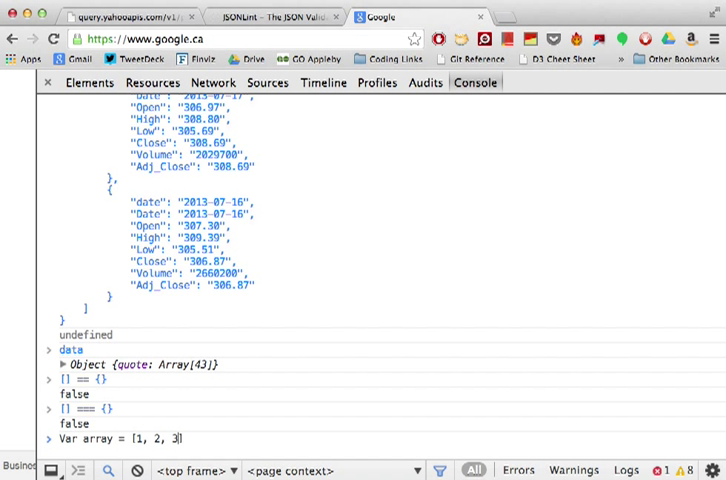
{"action": "type", "text": ", 4"}
{"action": "type", "text": "array"}
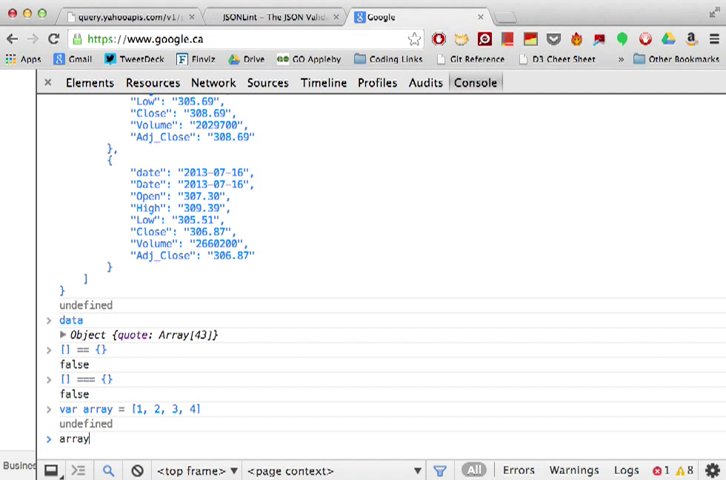
- Read array[0] back, returning 1
{"action": "type", "text": "["}
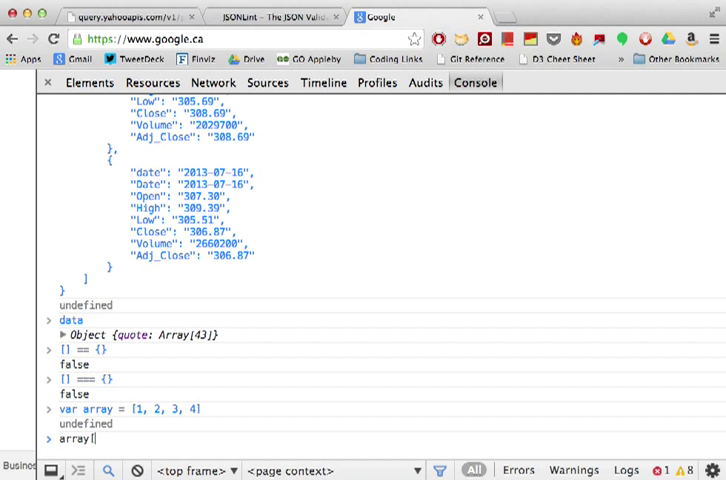
{"action": "type", "text": "0]"}
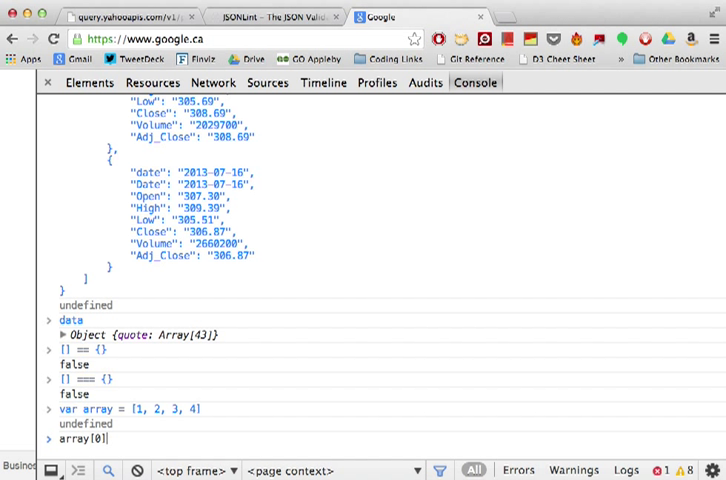
{"action": "key", "text": "Return"}
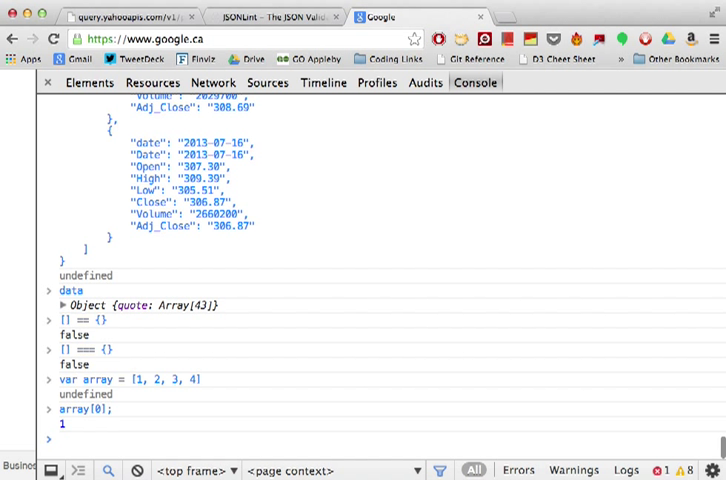
{"action": "type", "text": "array[0];"}
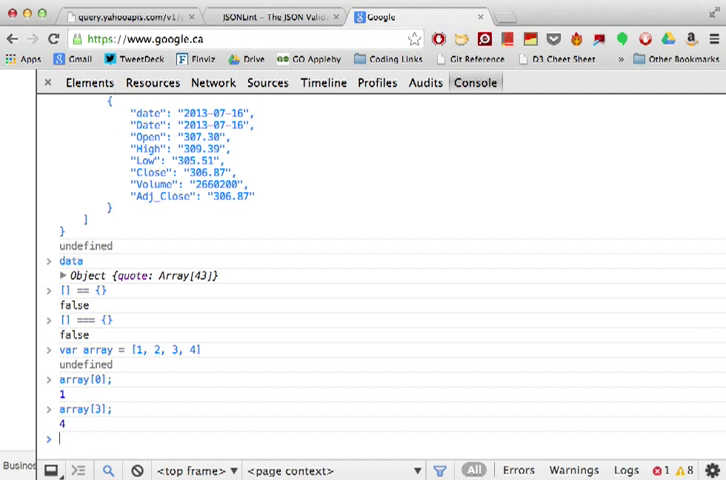
{"action": "mouse_move", "coordinate": [148, 374]}
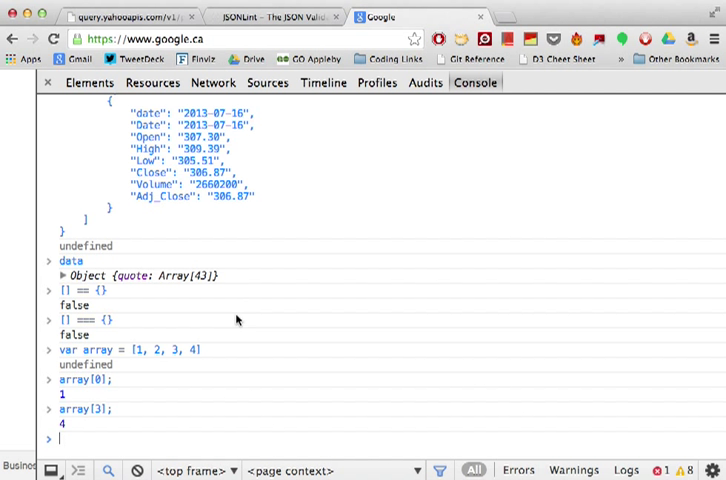
- Define var object = {key: "value"} in the console
{"action": "type", "text": "var object = {};"}
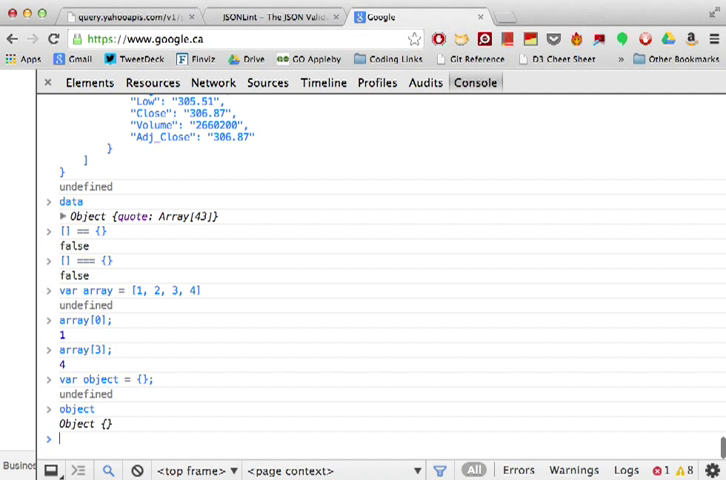
{"action": "type", "text": "var object = {};"}
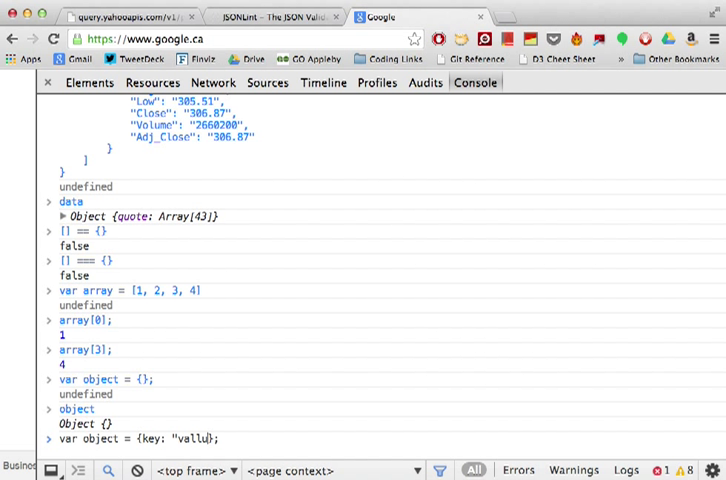
{"action": "type", "text": "e"}
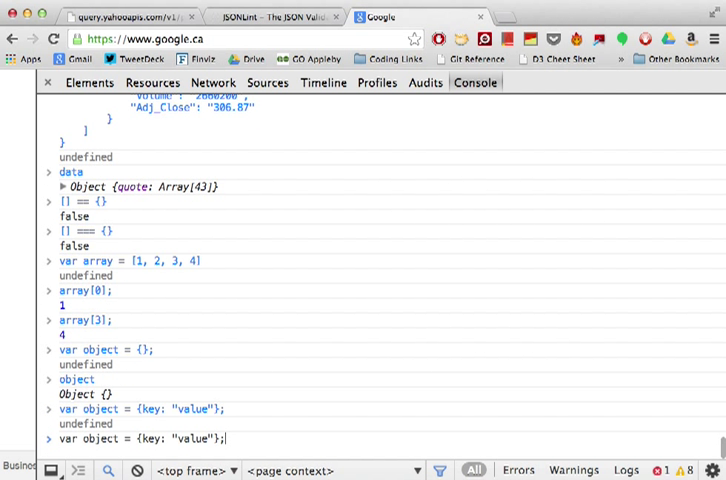
{"action": "key", "text": "Return"}
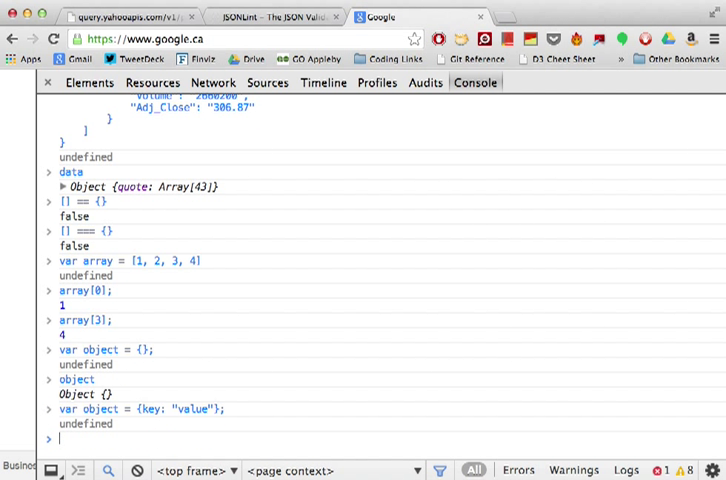
- Evaluate object.key to get "value", then log data
{"action": "type", "text": "object.key"}
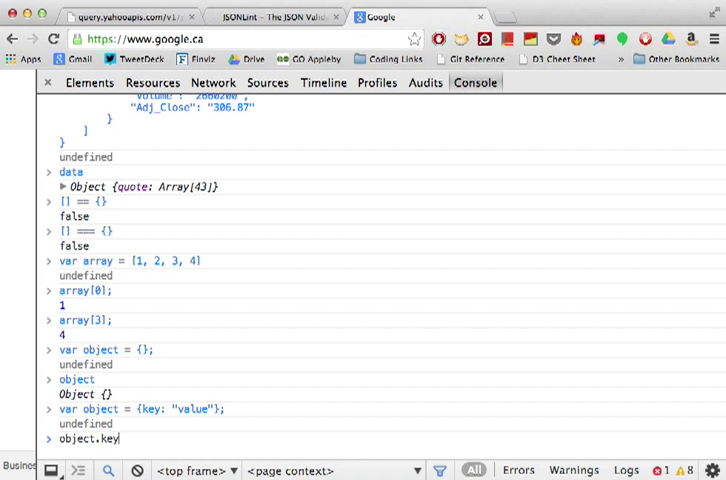
{"action": "key", "text": "Return"}
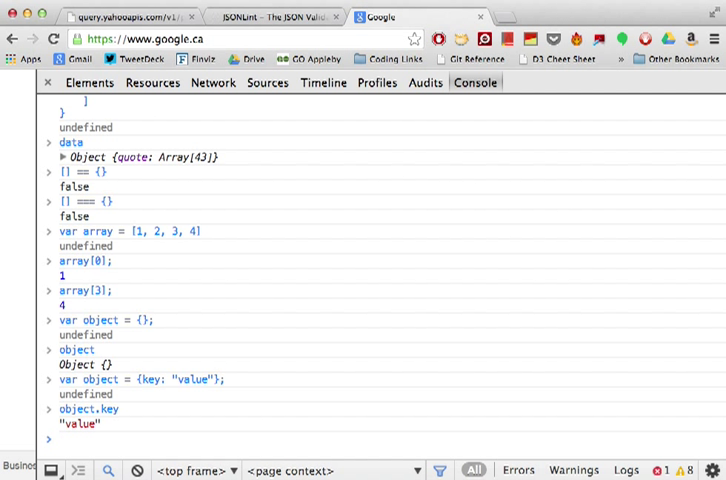
{"action": "type", "text": "data"}
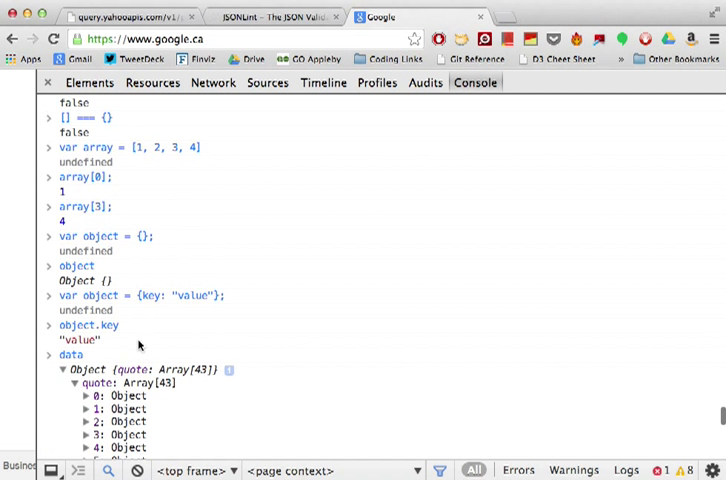
- Expand the logged data object to show its quote Array[43] and list data.quote
{"action": "scroll", "scroll_direction": "down", "scroll_amount": 3}
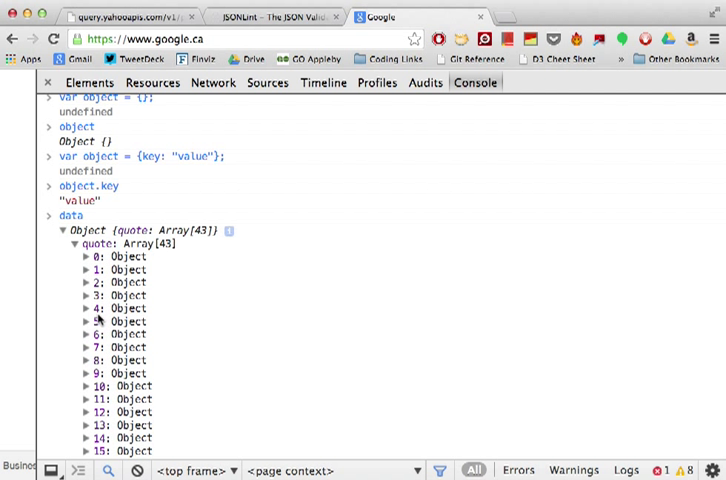
{"action": "mouse_move", "coordinate": [100, 263]}
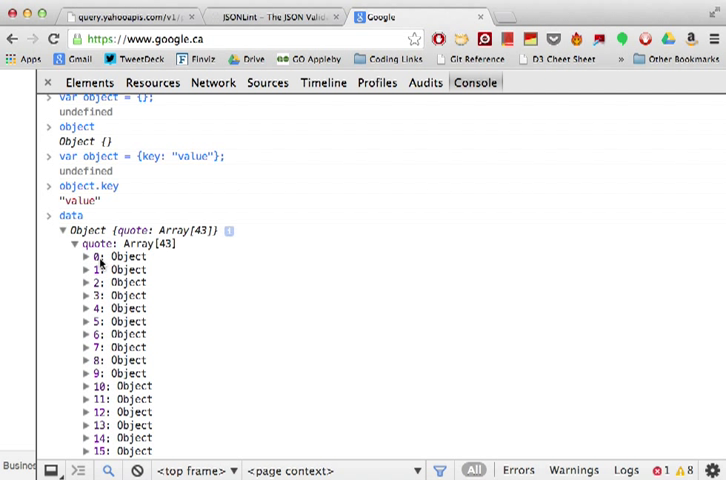
{"action": "left_click", "coordinate": [89, 269]}
{"action": "type", "text": "data.quote["}
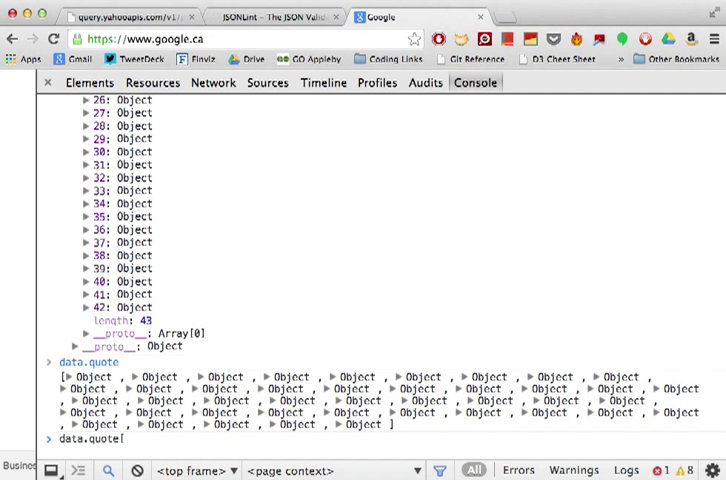
- Evaluate data.quote[0], its date "2013-09-13", Open "300.14" and Close "297.92"
{"action": "type", "text": "0"}
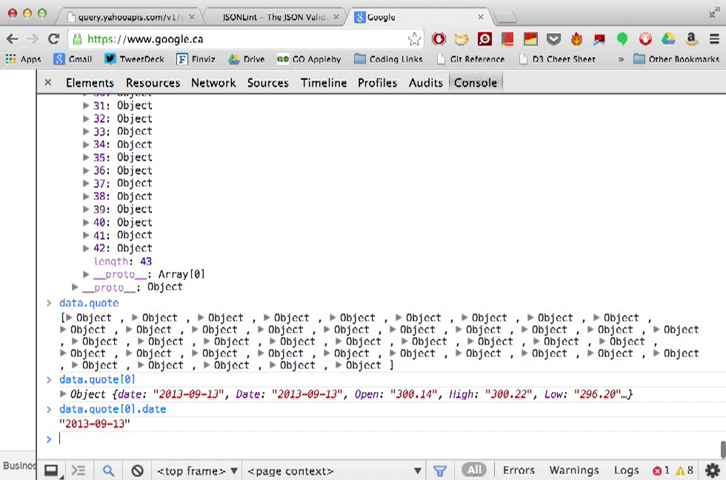
{"action": "type", "text": "data.quote[0].date"}
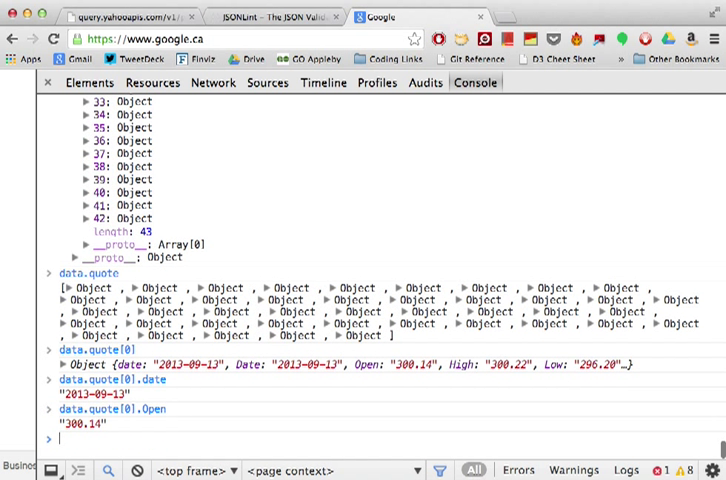
{"action": "type", "text": "data.quote[0].Cl"}
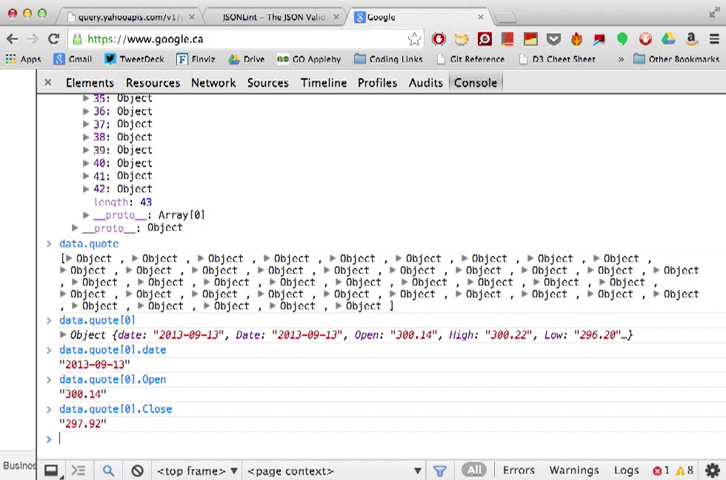
{"action": "type", "text": "var range ="}
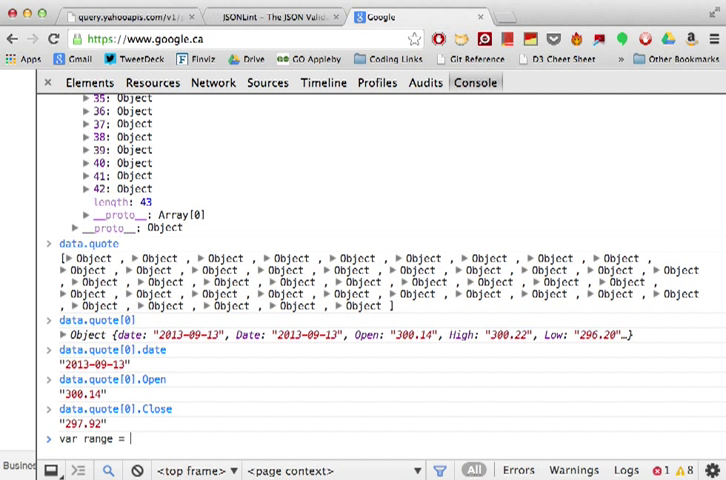
- Compute var range = data.quote[1].Close - data.quote[0].Close, giving 0.9399999999999977, then log data
{"action": "type", "text": "data.quote[1"}
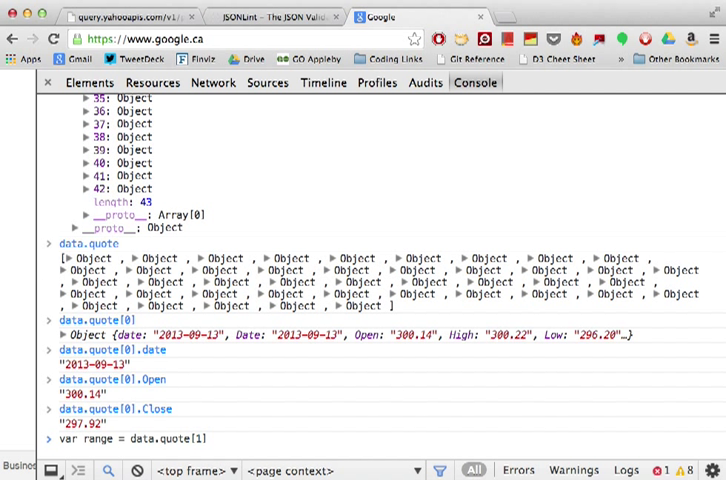
{"action": "type", "text": "."}
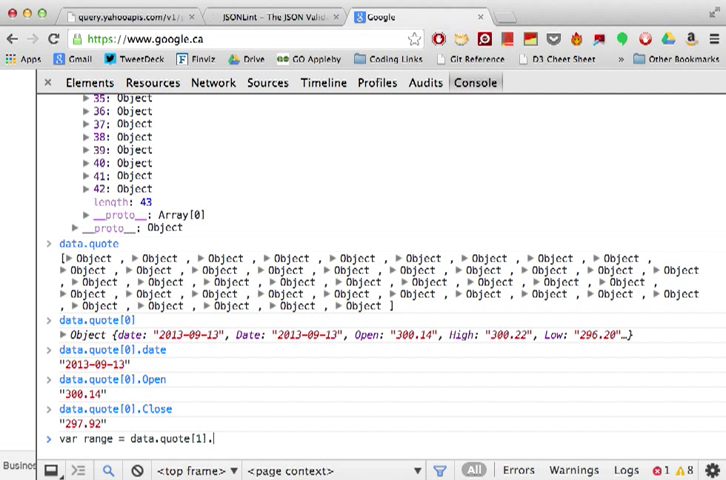
{"action": "type", "text": "Close -"}
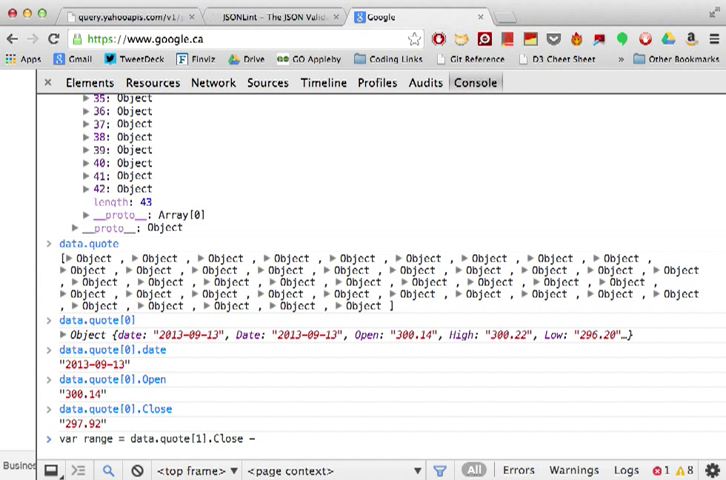
{"action": "type", "text": "data.quot"}
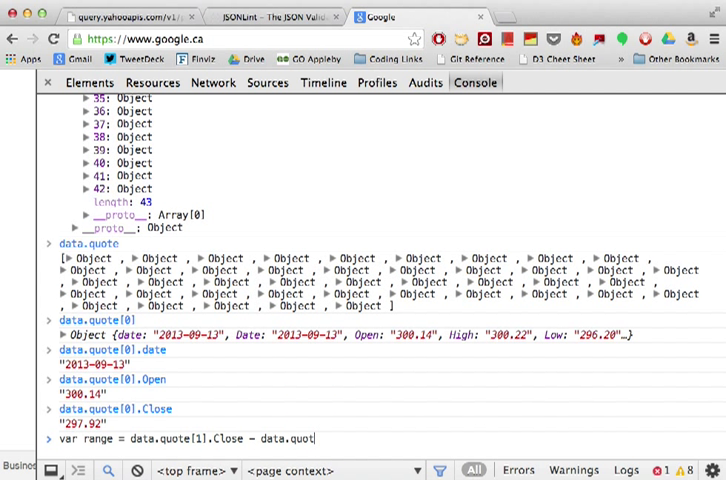
{"action": "type", "text": "e[0"}
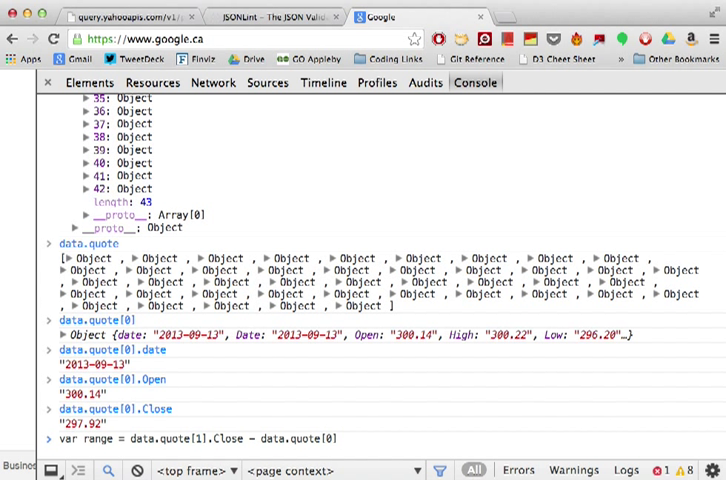
{"action": "type", "text": ".Clo"}
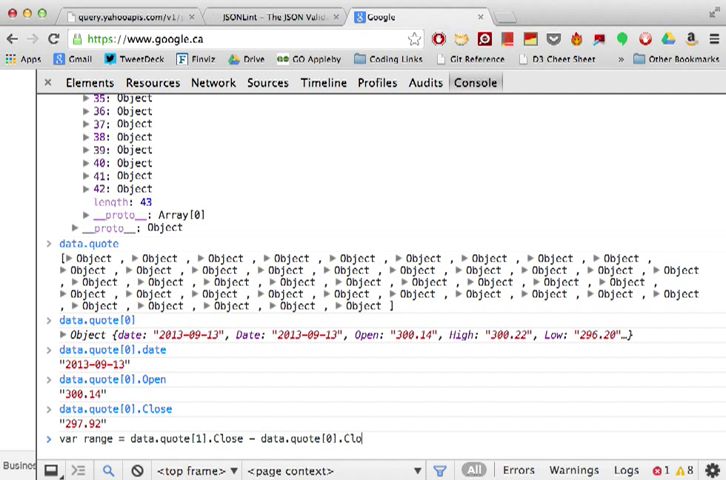
{"action": "key", "text": "Return"}
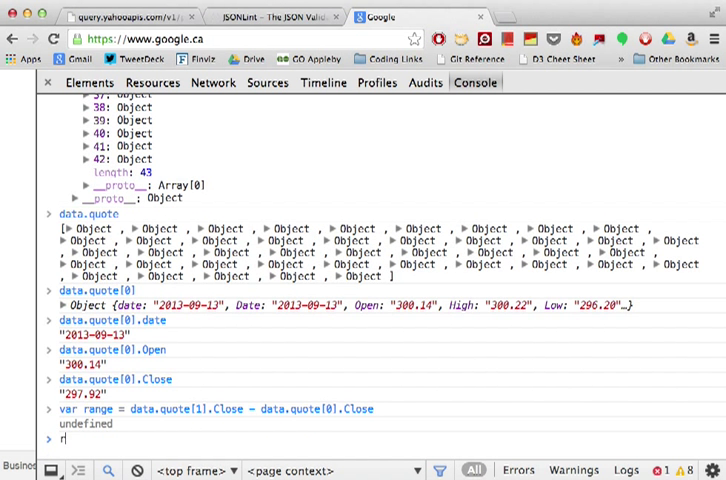
{"action": "key", "text": "Return"}
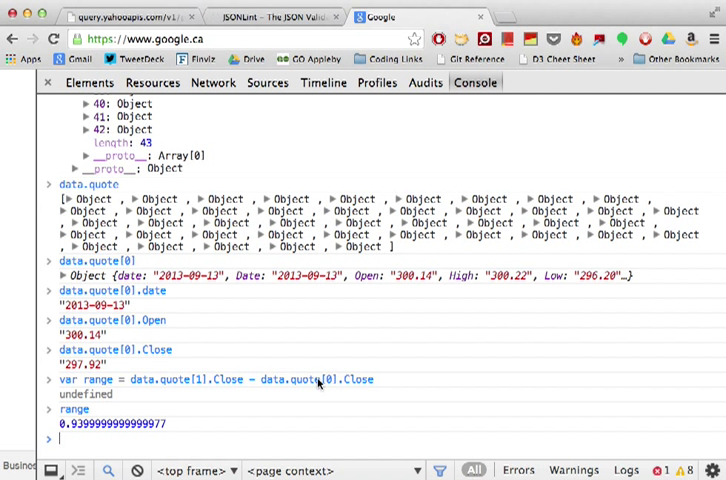
{"action": "mouse_move", "coordinate": [193, 373]}
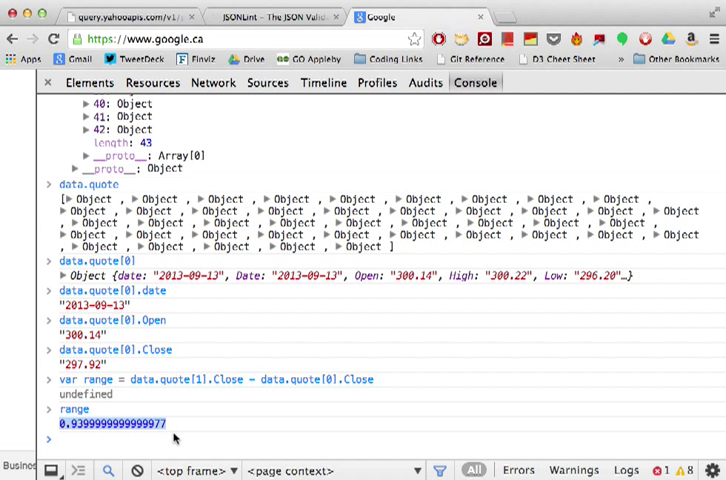
{"action": "mouse_move", "coordinate": [211, 323]}
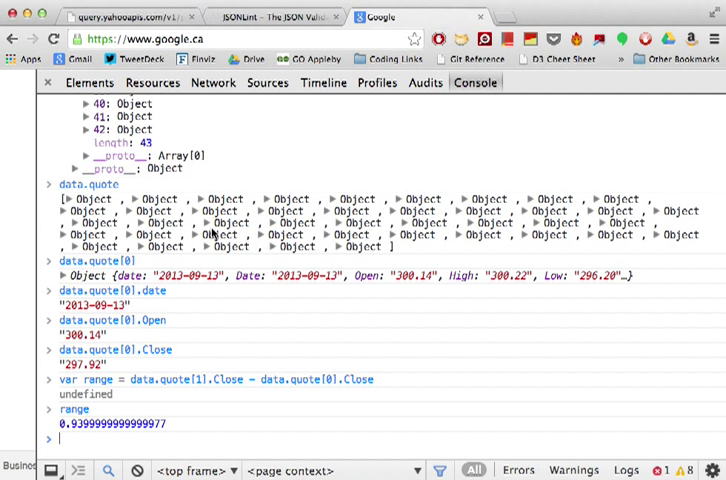
{"action": "type", "text": "dat"}
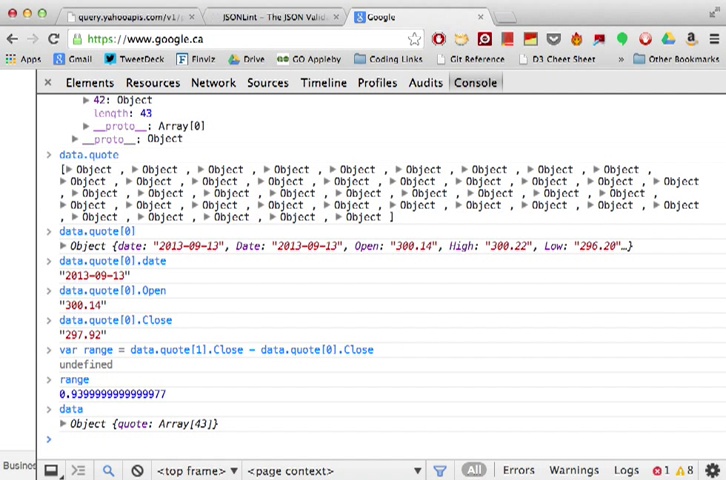
- Compose the expression data.quote[0].Close at the console prompt without evaluating it
{"action": "type", "text": "array"}
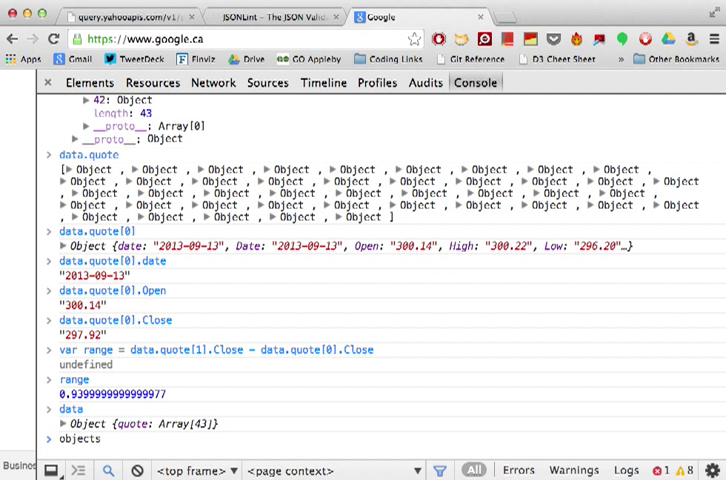
{"action": "type", "text": ".key"}
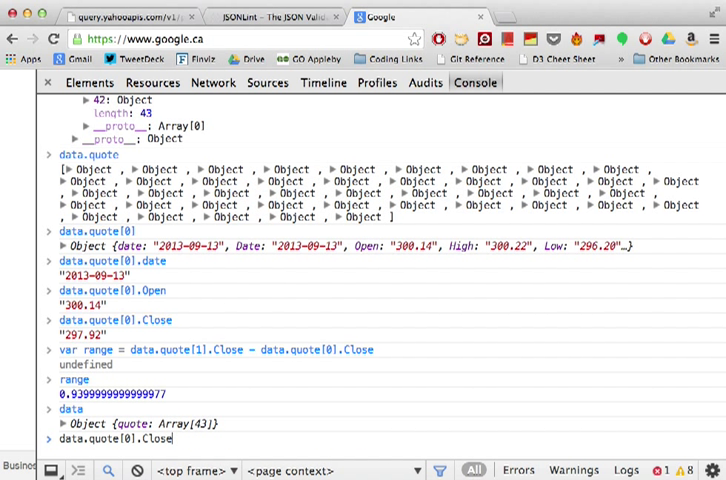
{"action": "double_click", "coordinate": [153, 438]}
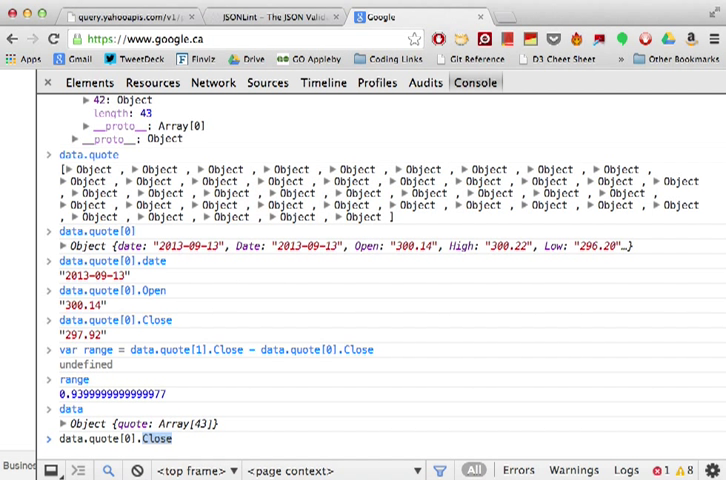